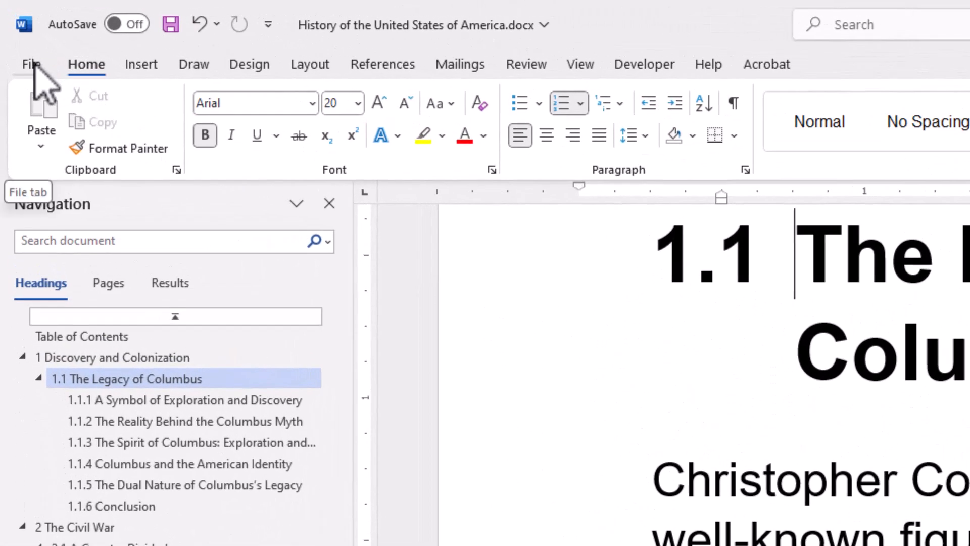
# Go to File > Save As for the History of the United States document
pyautogui.click(30, 63)
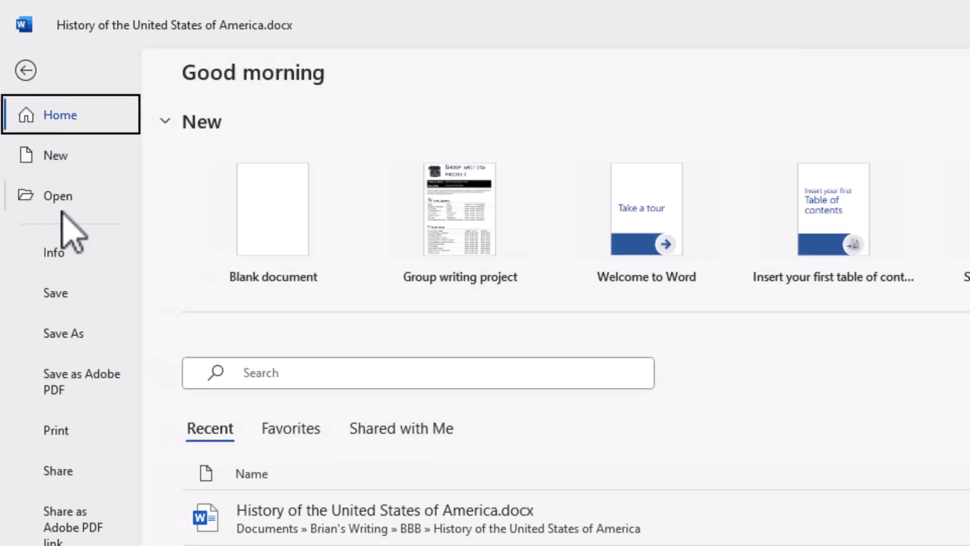
pyautogui.moveTo(74, 291)
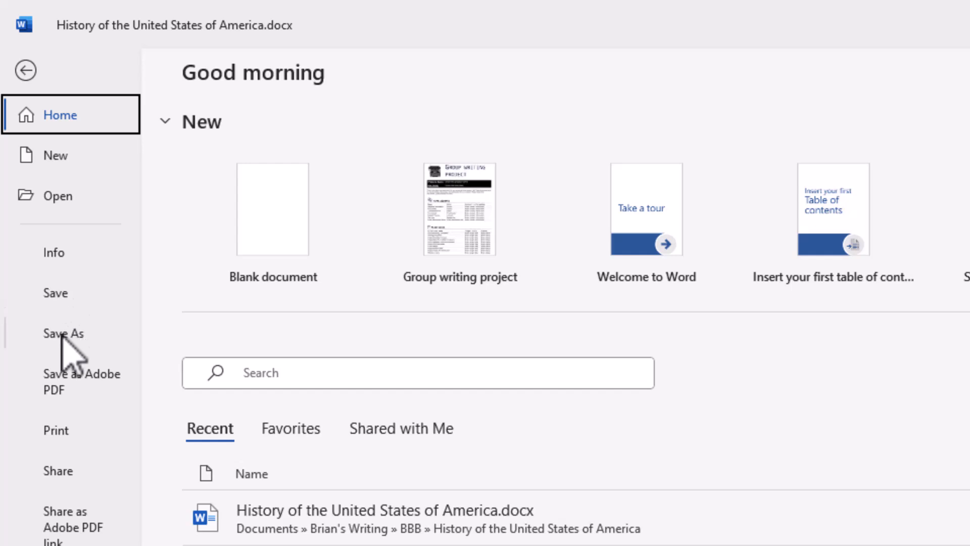
pyautogui.click(62, 332)
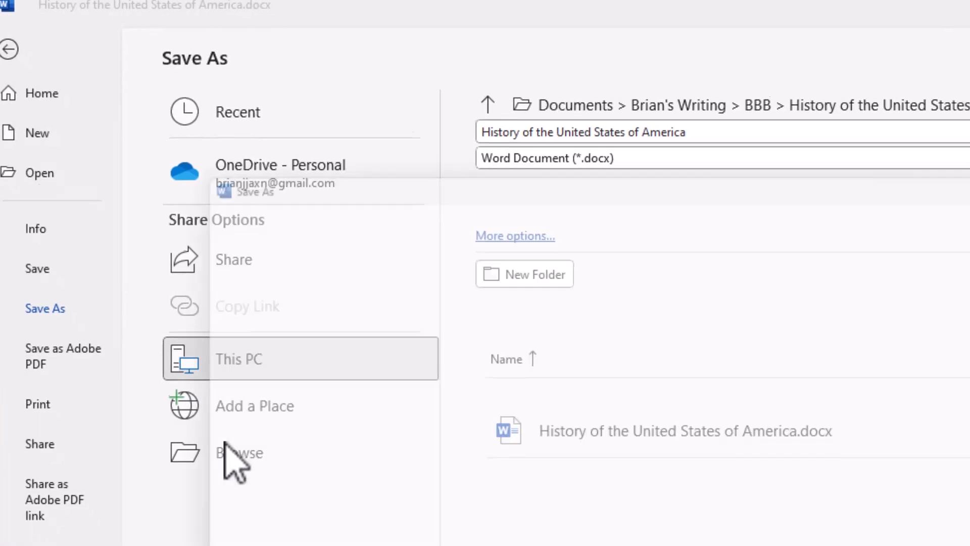
# Save the document as PDF (*.pdf), replacing the existing file of the same name
pyautogui.click(238, 453)
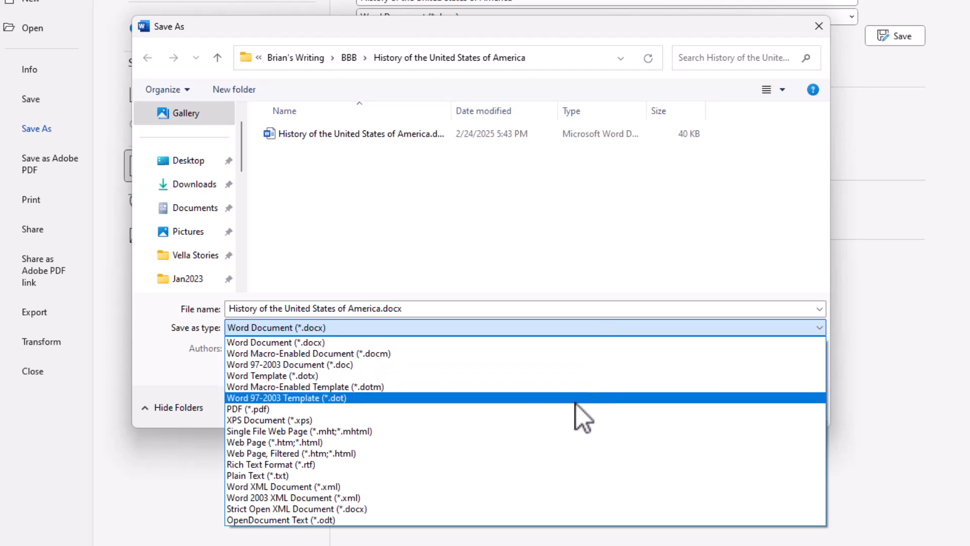
pyautogui.click(242, 409)
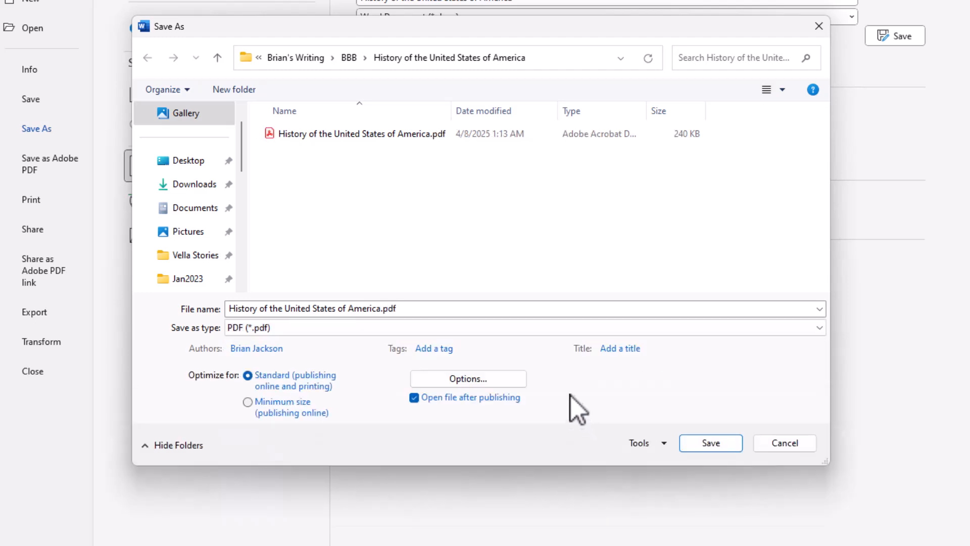
pyautogui.click(709, 443)
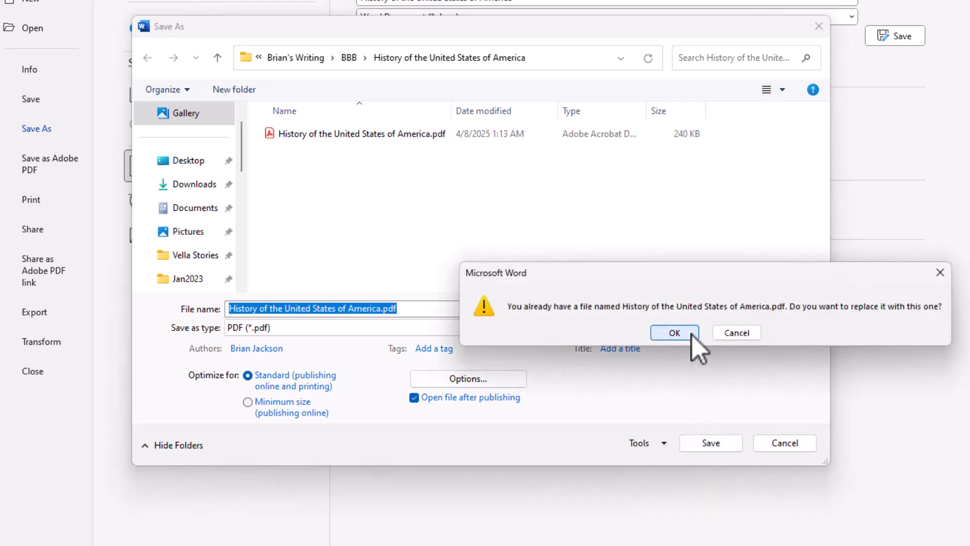
pyautogui.click(674, 333)
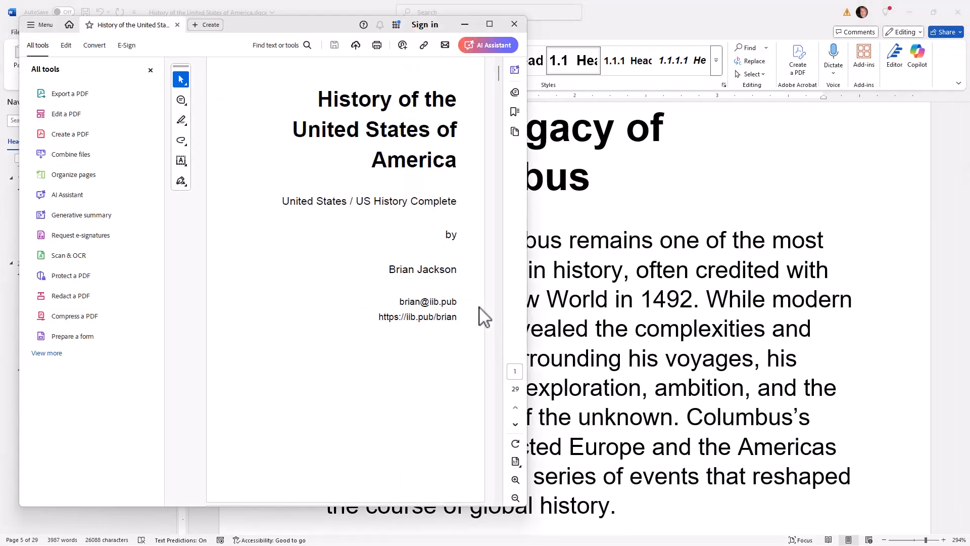
pyautogui.moveTo(396, 253)
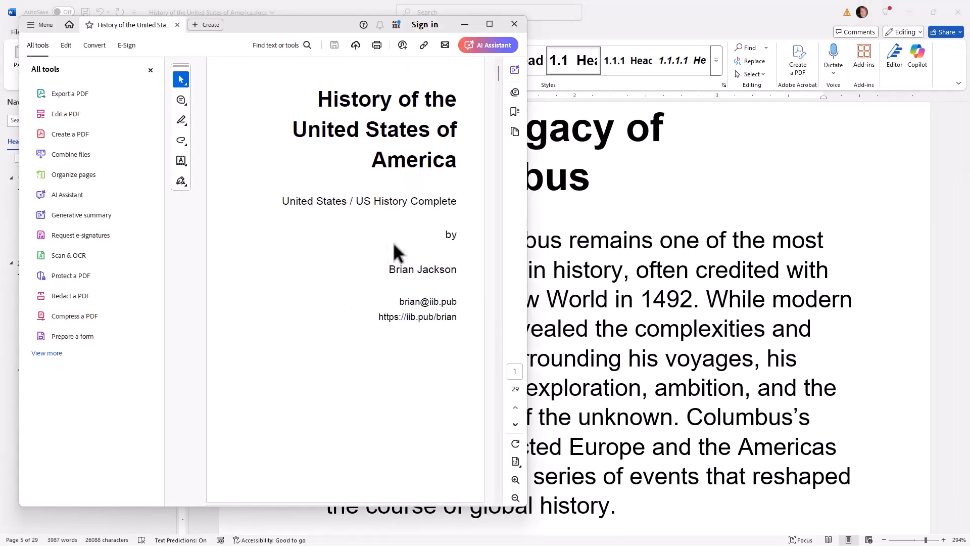